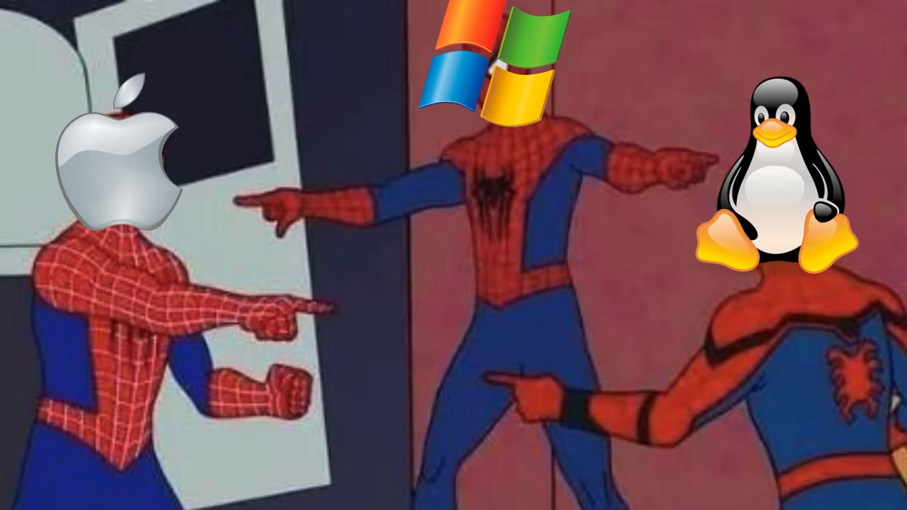
Advance past the pointing Spider-Man meme to the 2003 Exposé window-overview slide
key(Right)
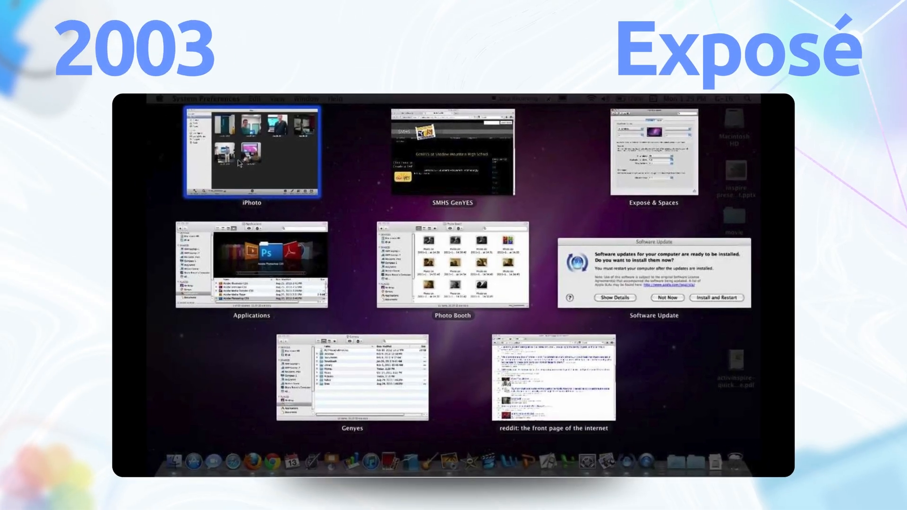